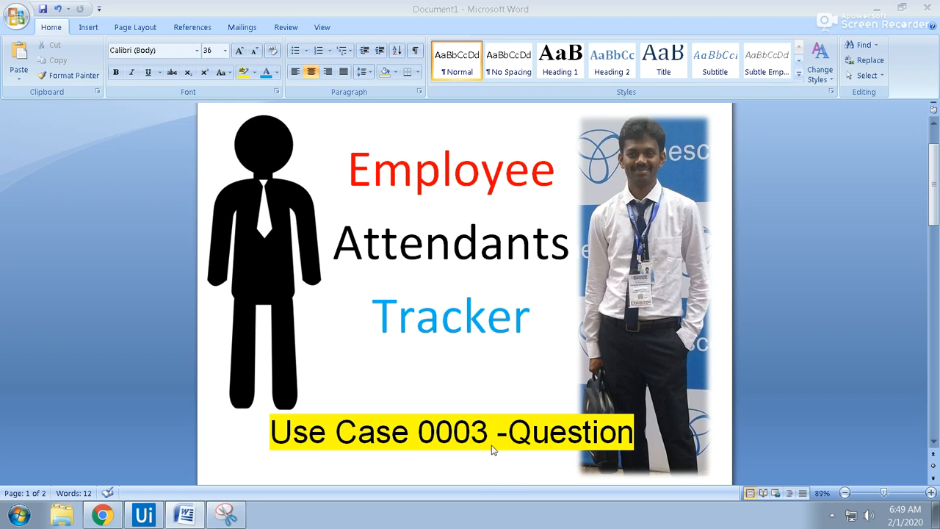
Change the yellow title line from Use Case 0003 to 0004, then minimize Word
click(489, 432)
text(4)
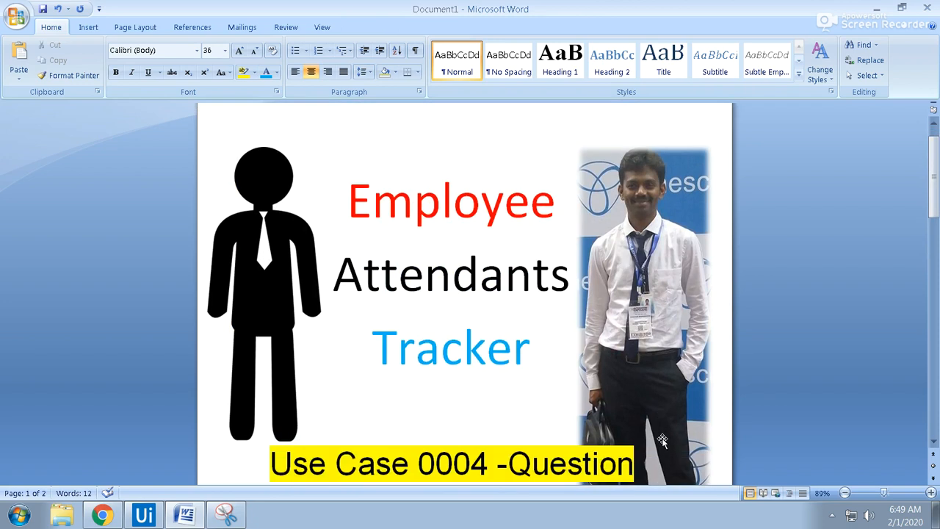
mouse_move(891, 28)
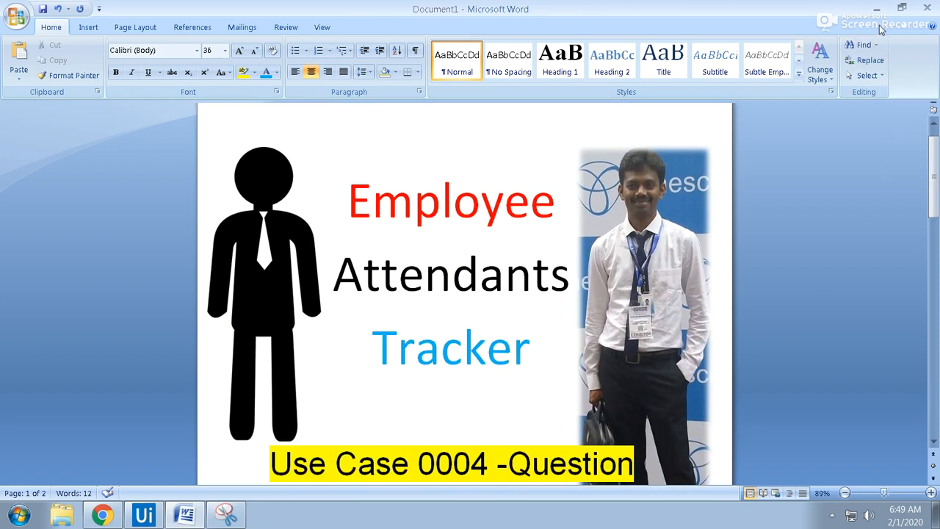
click(137, 515)
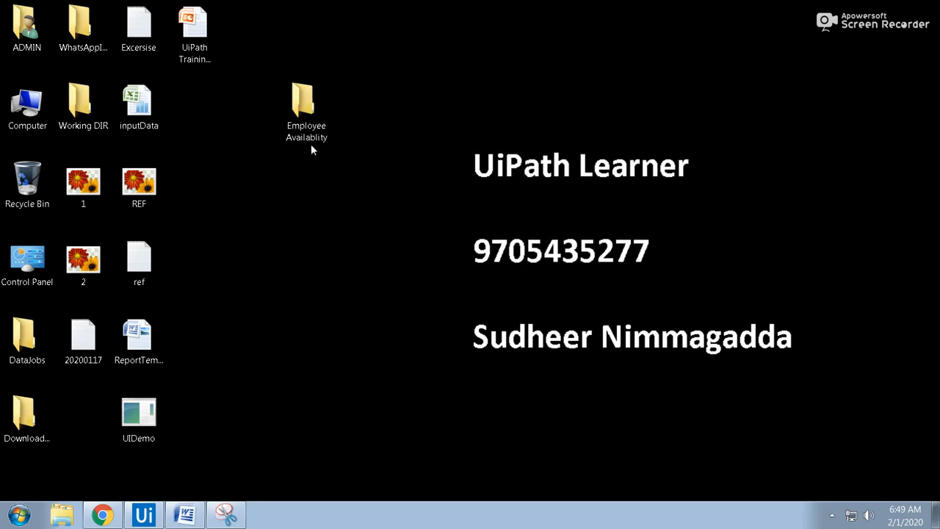
Open the Employee Availablity folder and select the Jan2020 QA and Accounts workbooks
double_click(305, 99)
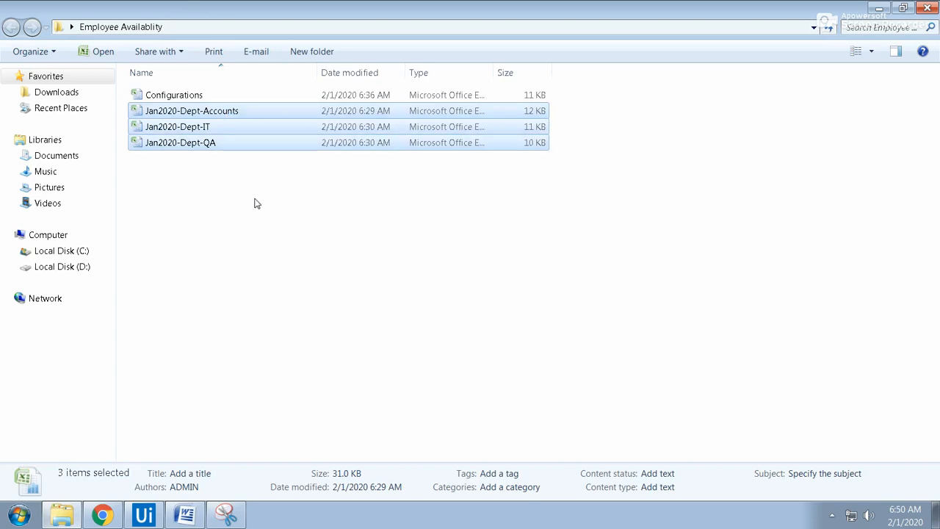
mouse_move(265, 150)
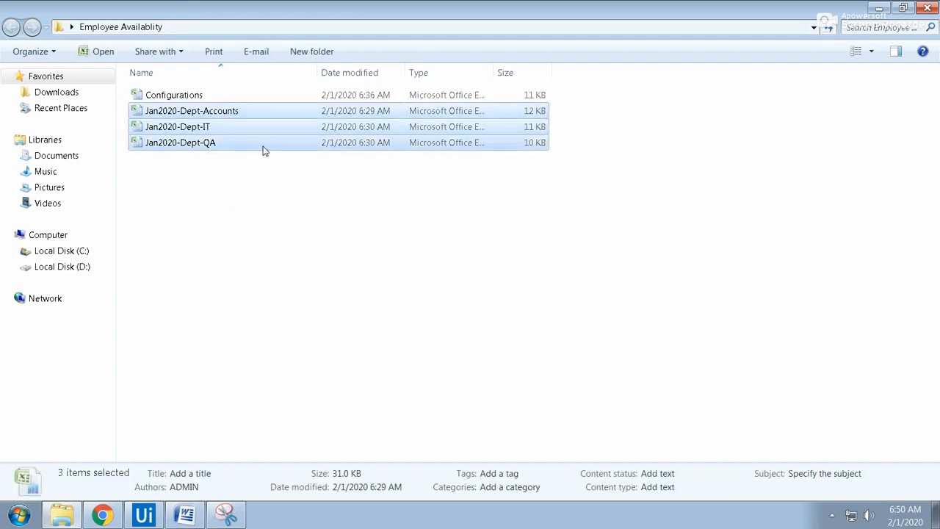
mouse_move(279, 180)
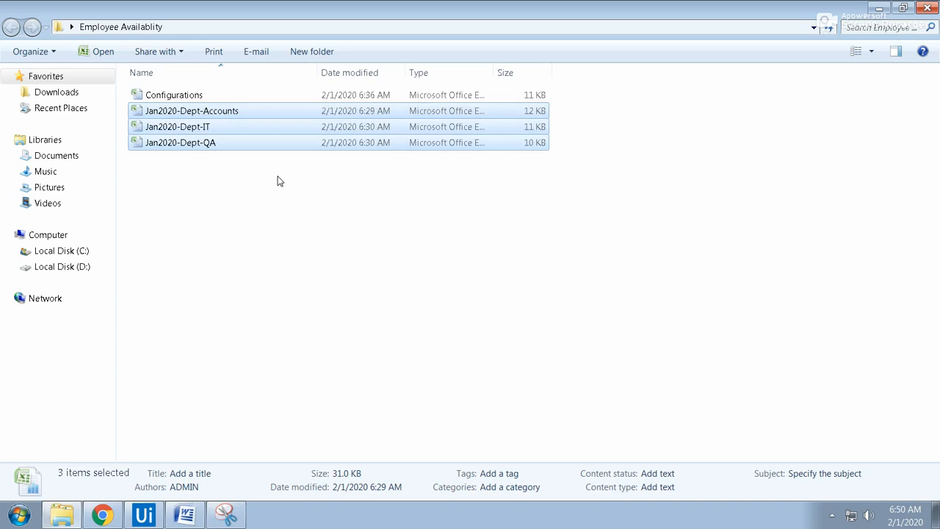
mouse_move(222, 130)
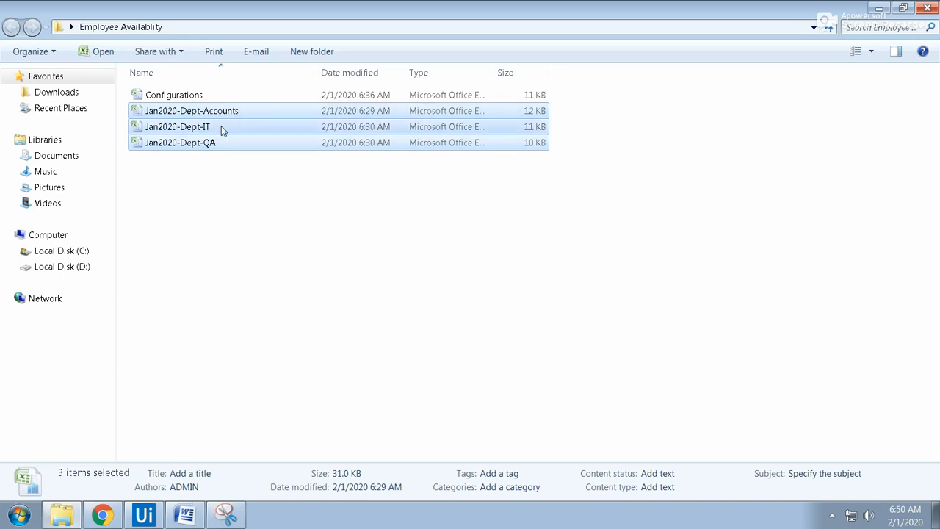
click(180, 142)
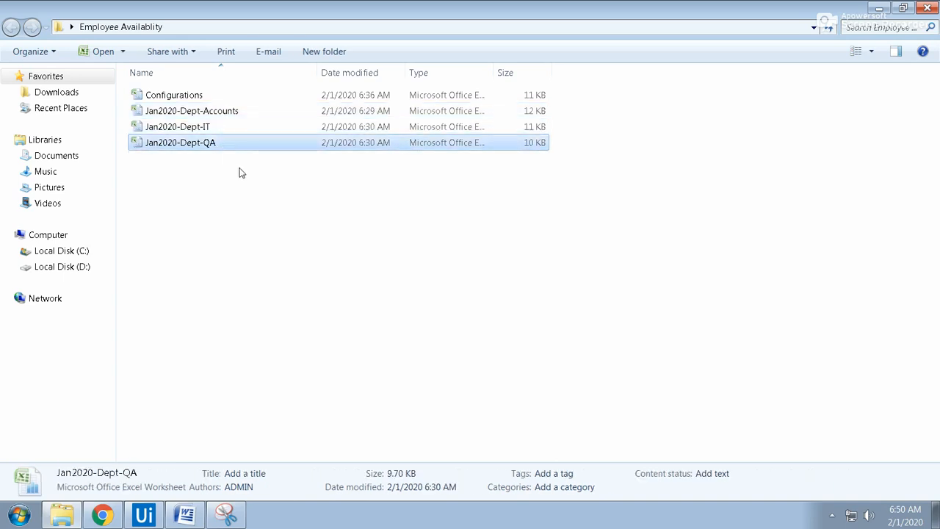
mouse_move(256, 164)
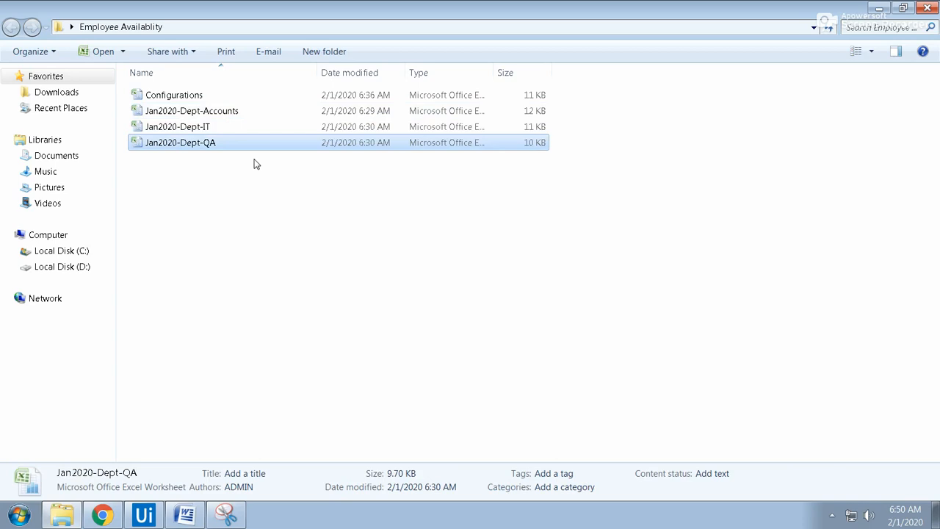
mouse_move(216, 150)
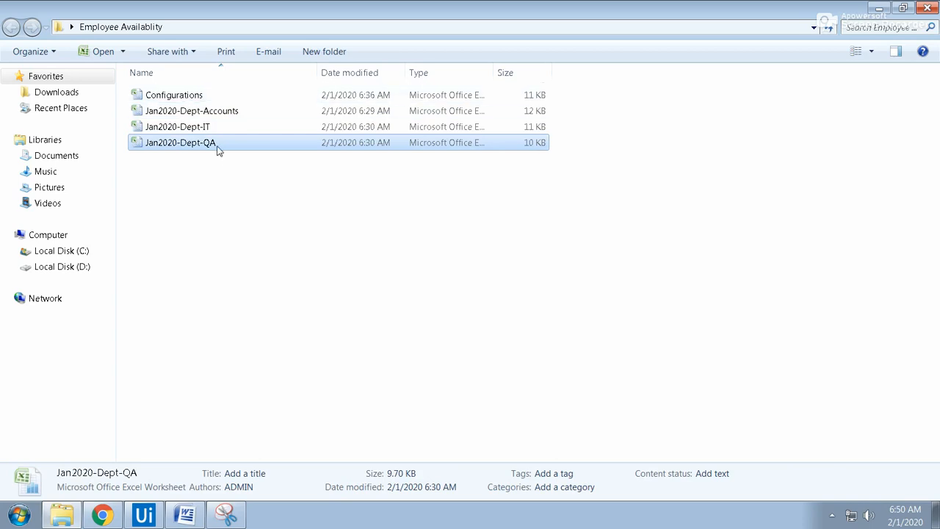
mouse_move(238, 185)
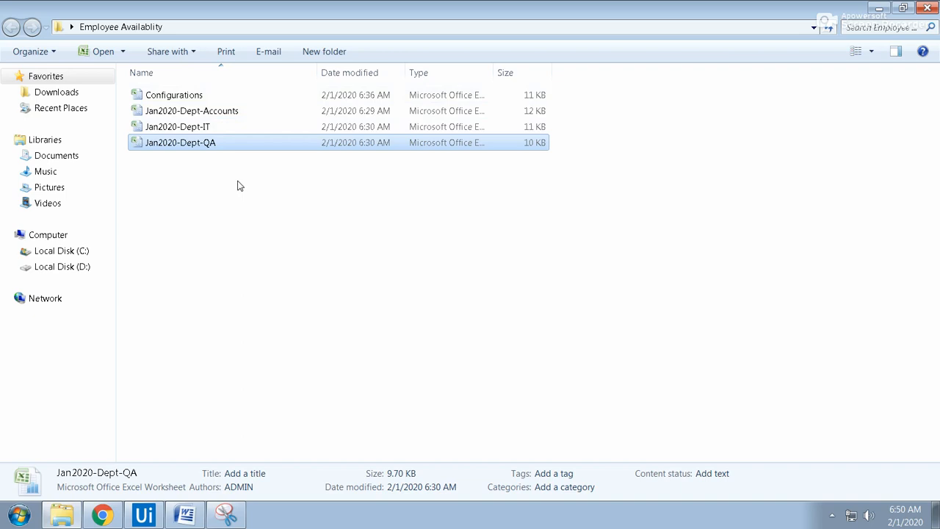
click(191, 110)
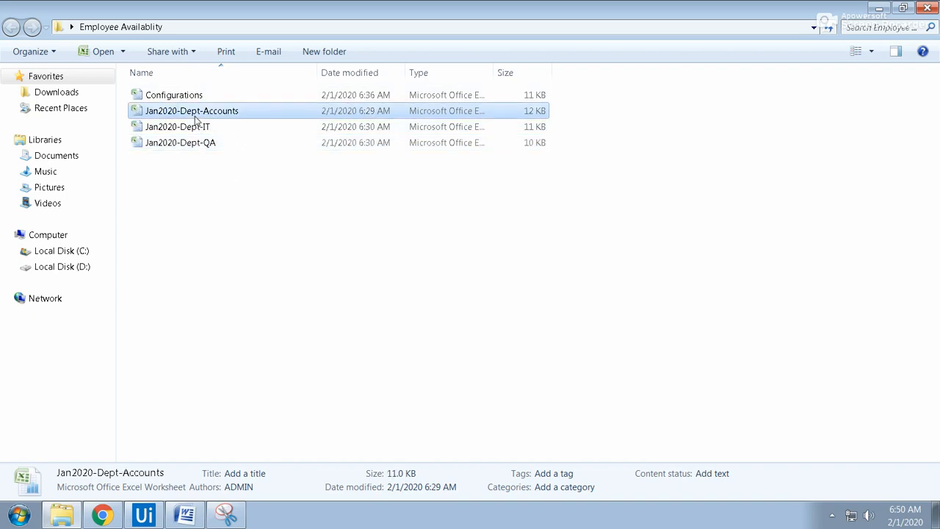
mouse_move(155, 152)
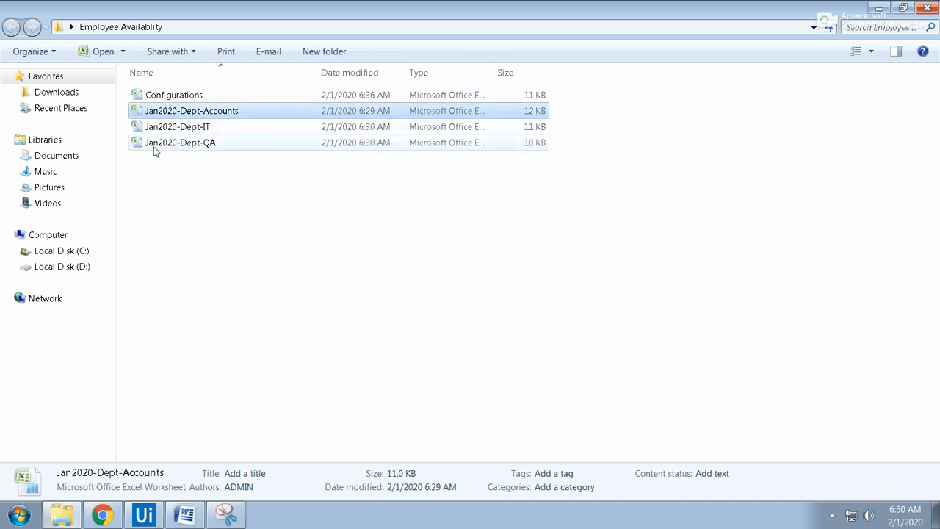
mouse_move(179, 151)
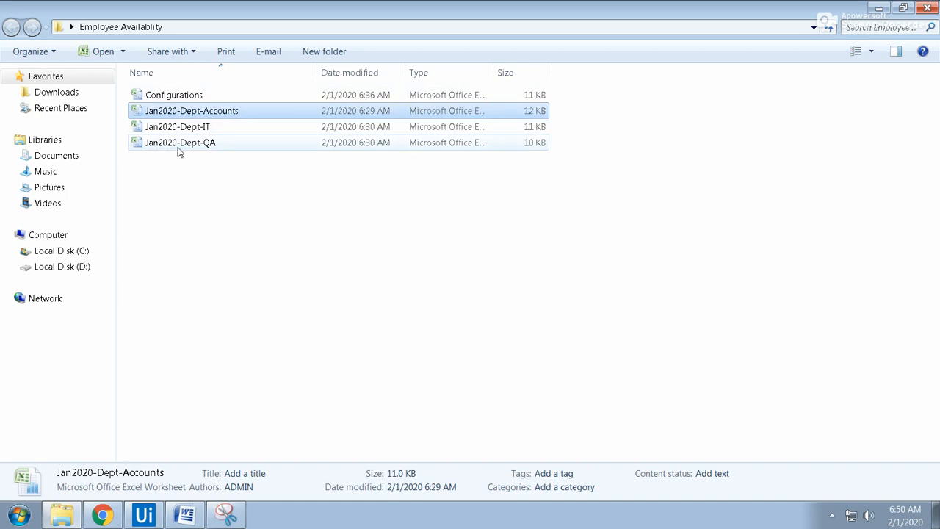
click(180, 142)
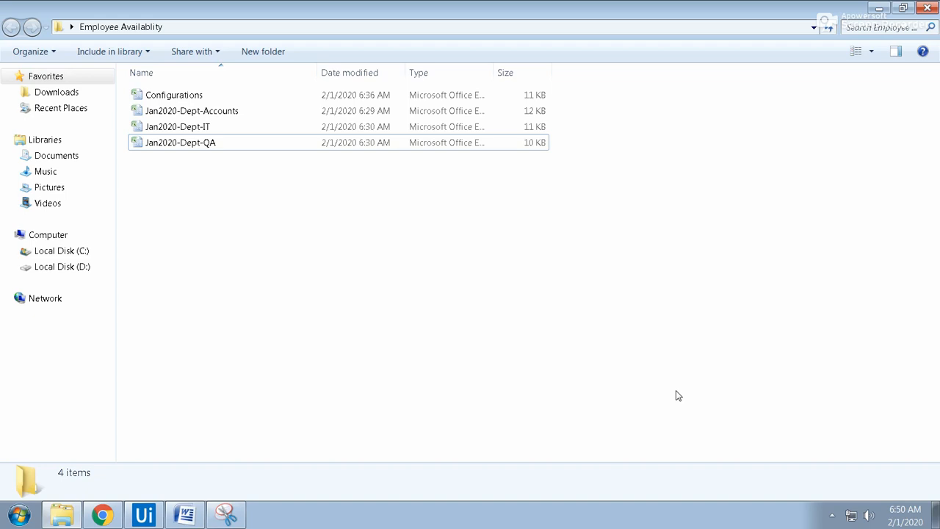
mouse_move(415, 308)
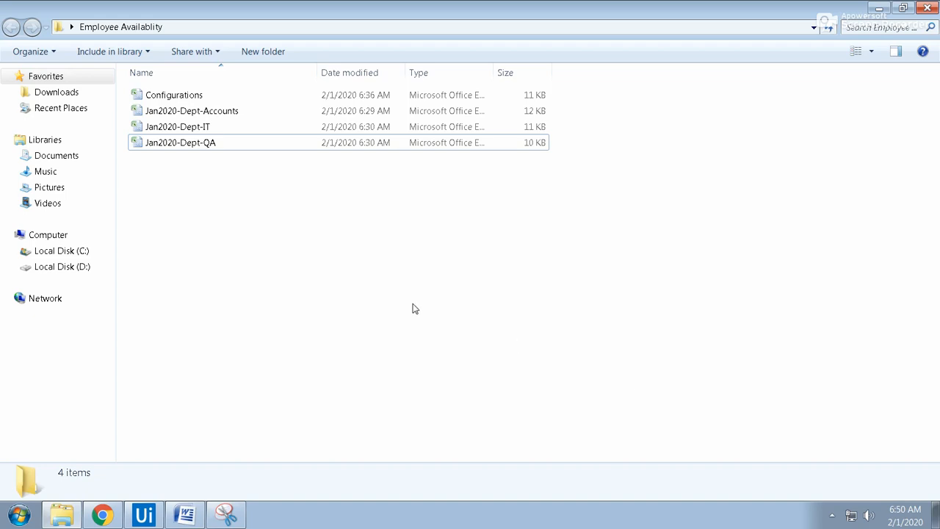
click(180, 142)
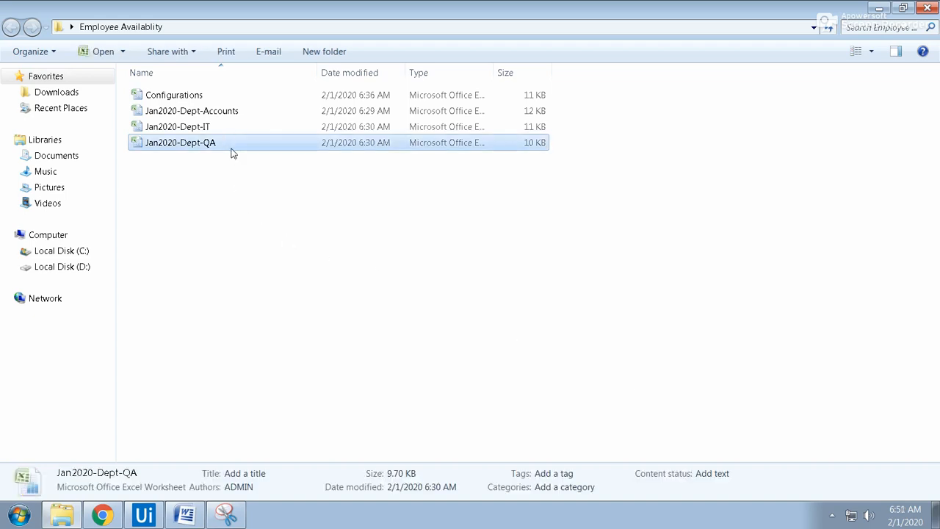
Open the Jan2020-Dept-IT workbook, inspect cells K12 and K15, then close it
double_click(177, 126)
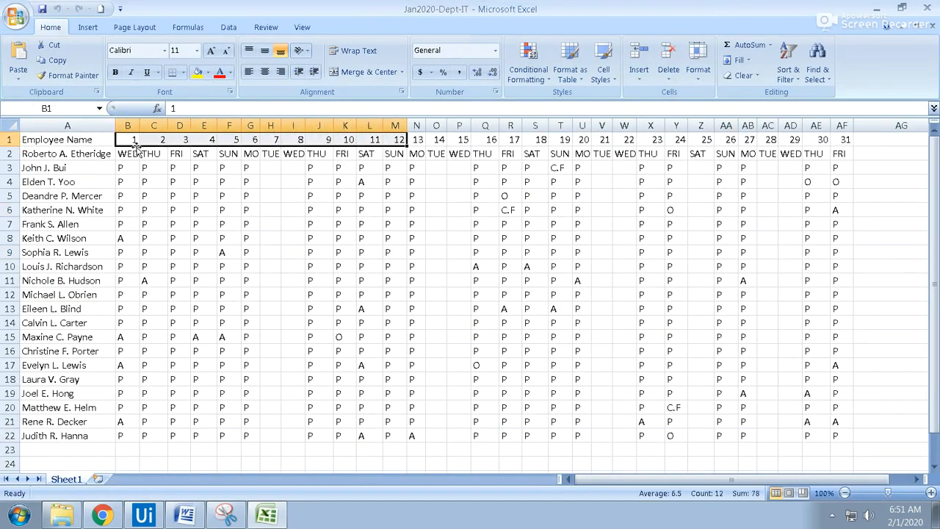
click(153, 153)
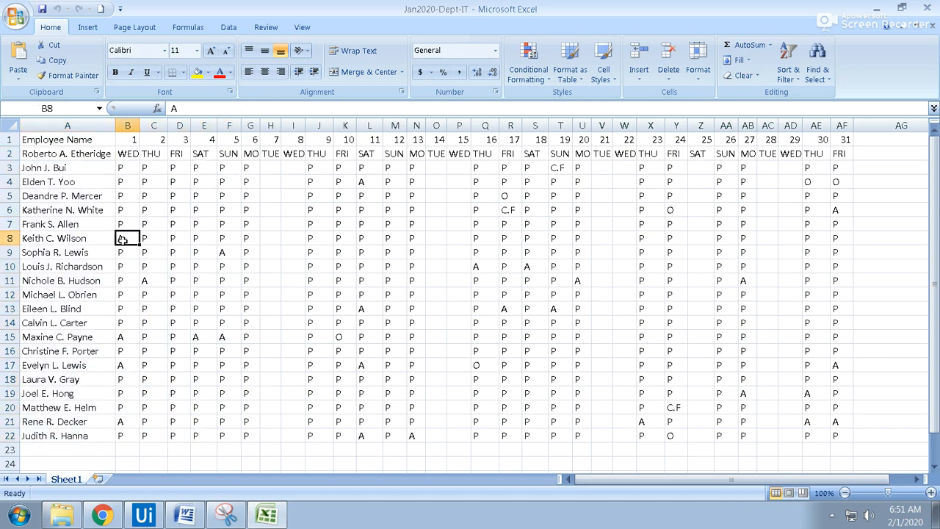
click(345, 294)
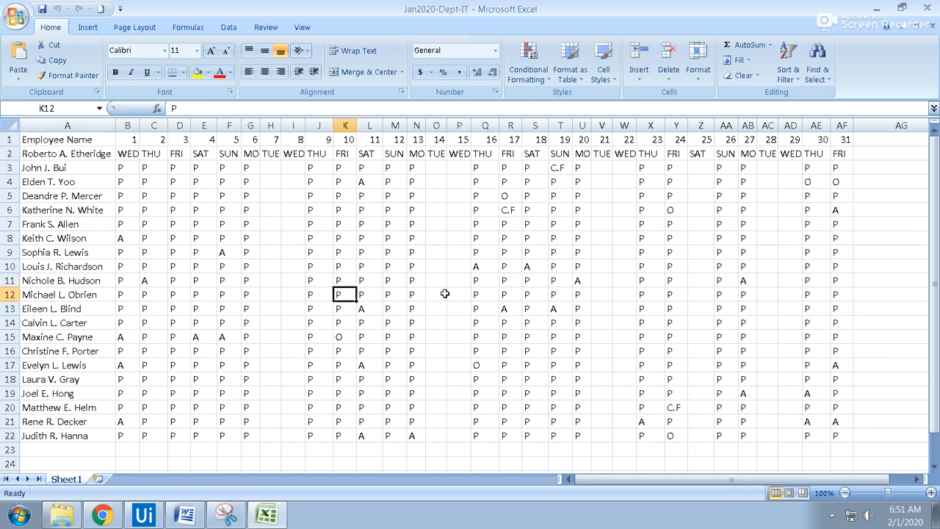
click(344, 336)
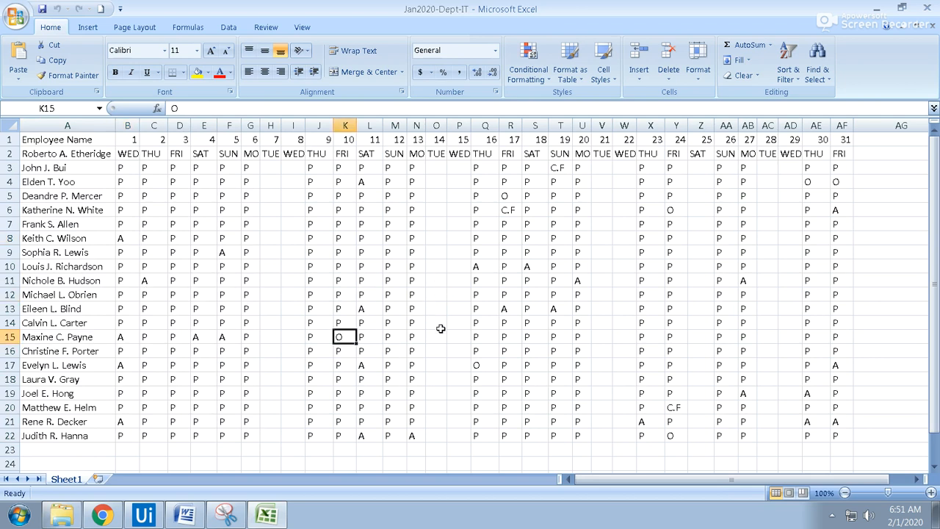
mouse_move(478, 313)
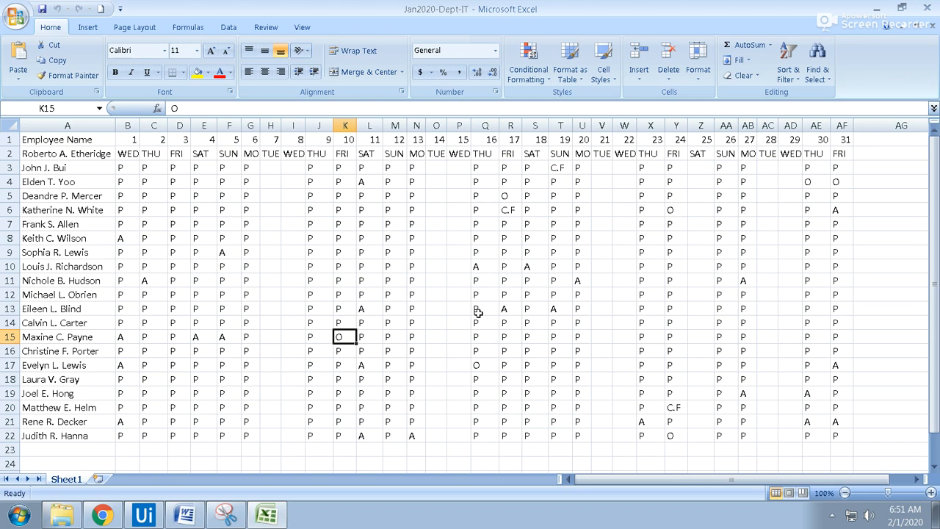
click(510, 210)
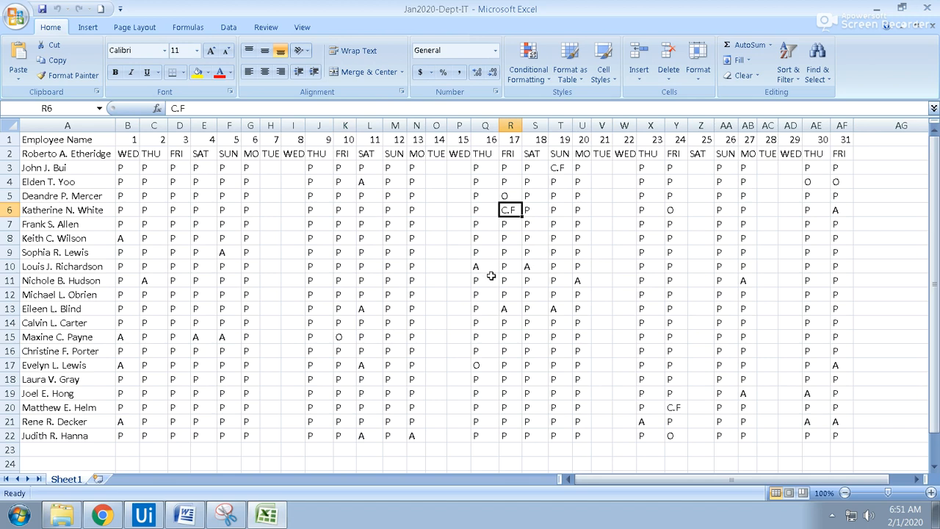
mouse_move(719, 242)
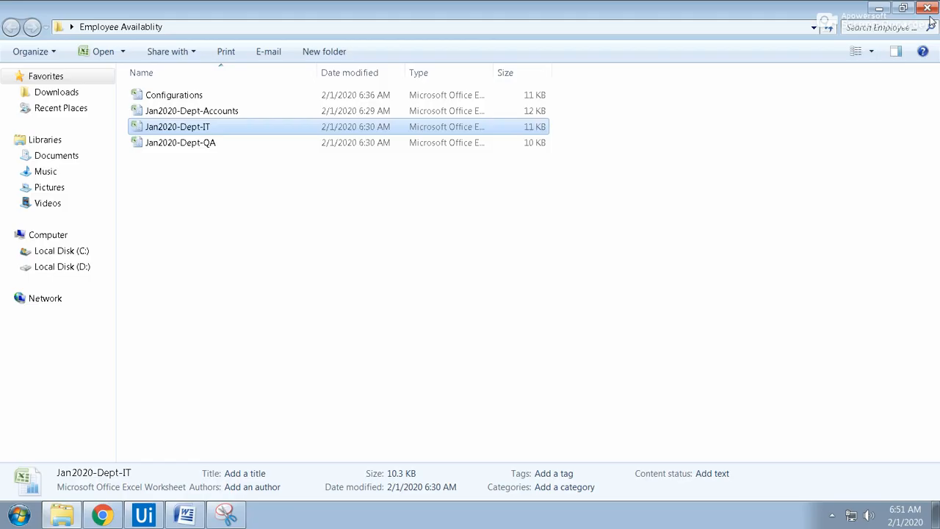
Open Configurations and check the Absent code's colour on the ColorCodes sheet
click(173, 95)
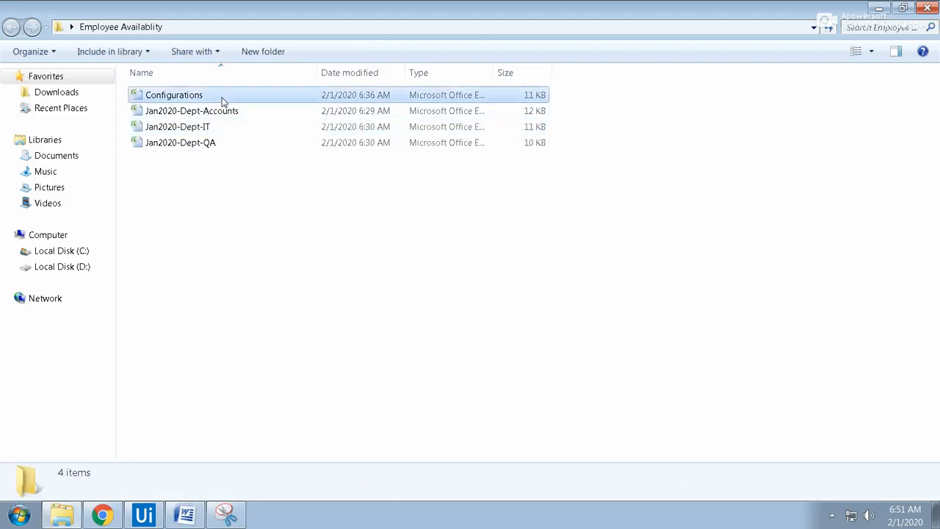
double_click(174, 94)
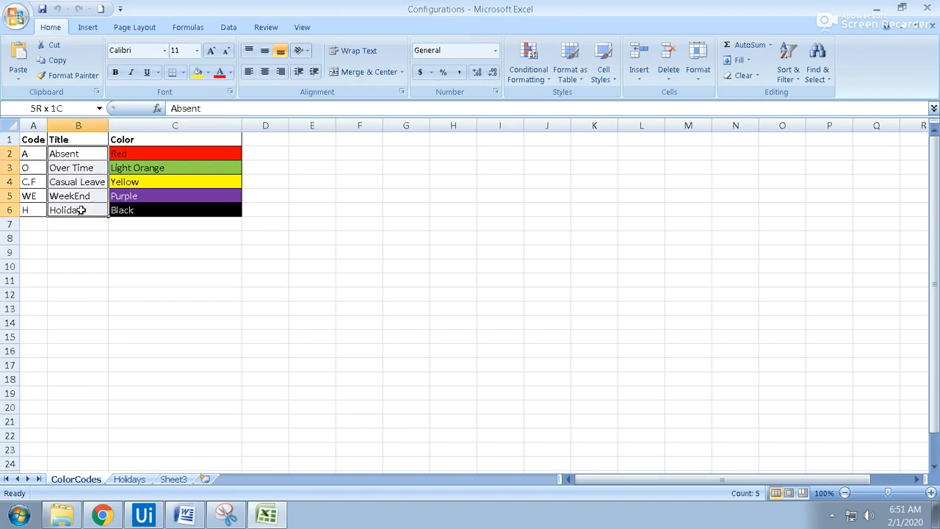
click(76, 154)
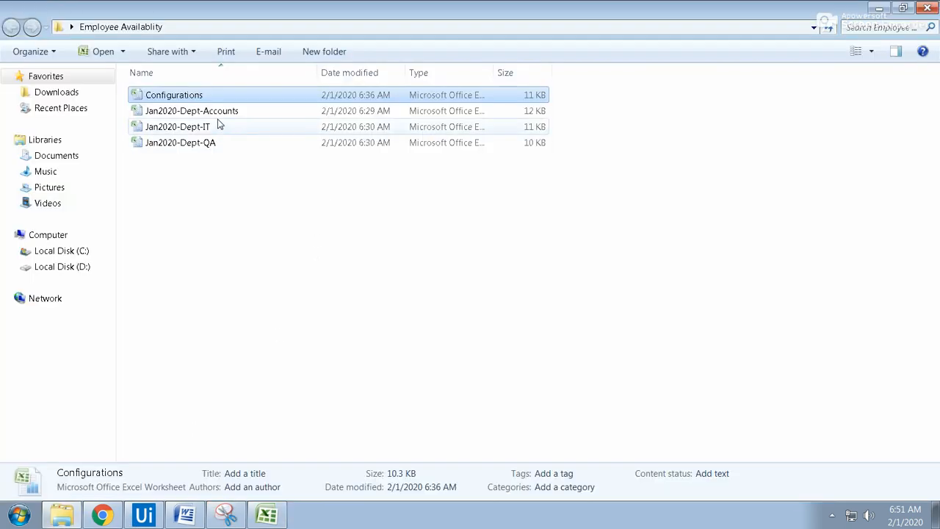
double_click(192, 110)
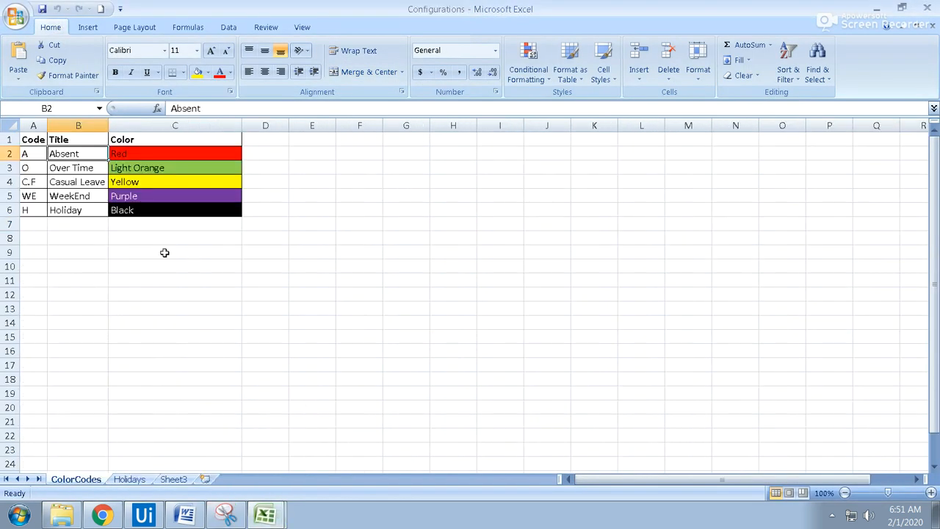
click(174, 153)
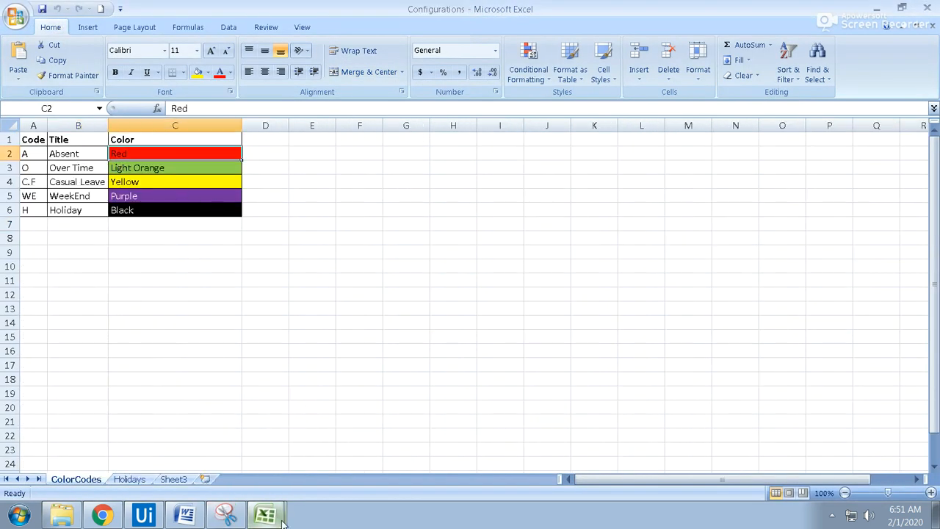
click(268, 514)
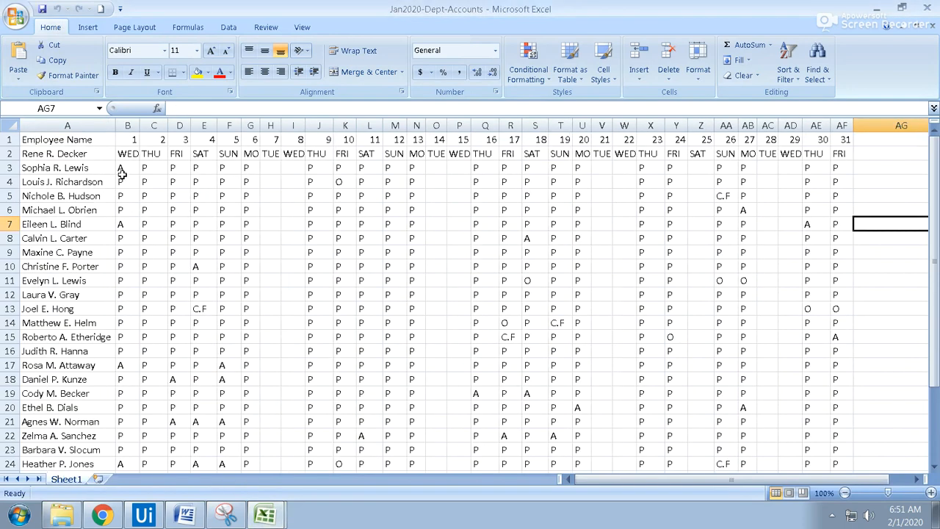
click(205, 72)
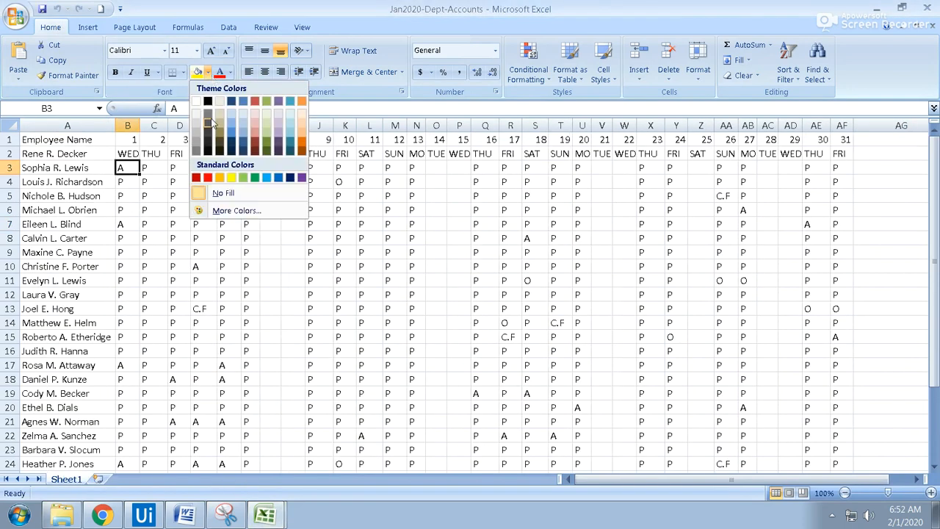
click(207, 177)
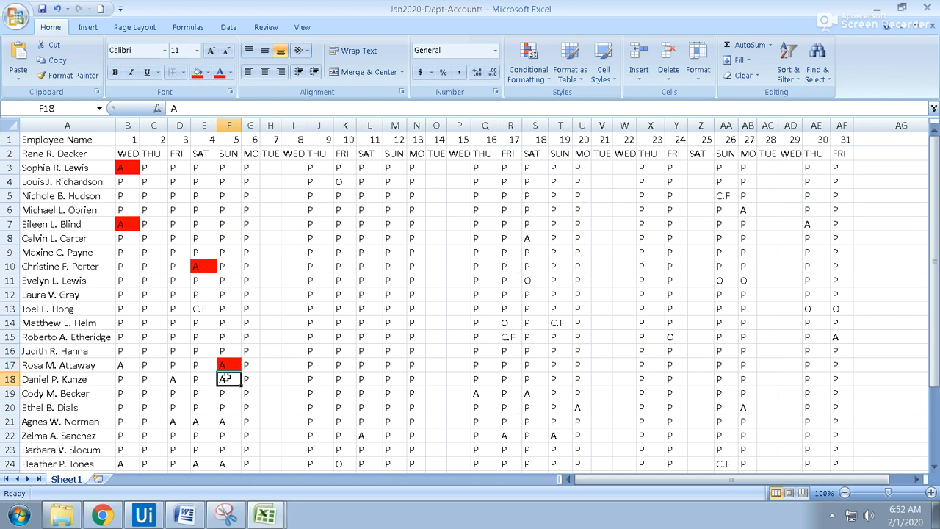
click(229, 379)
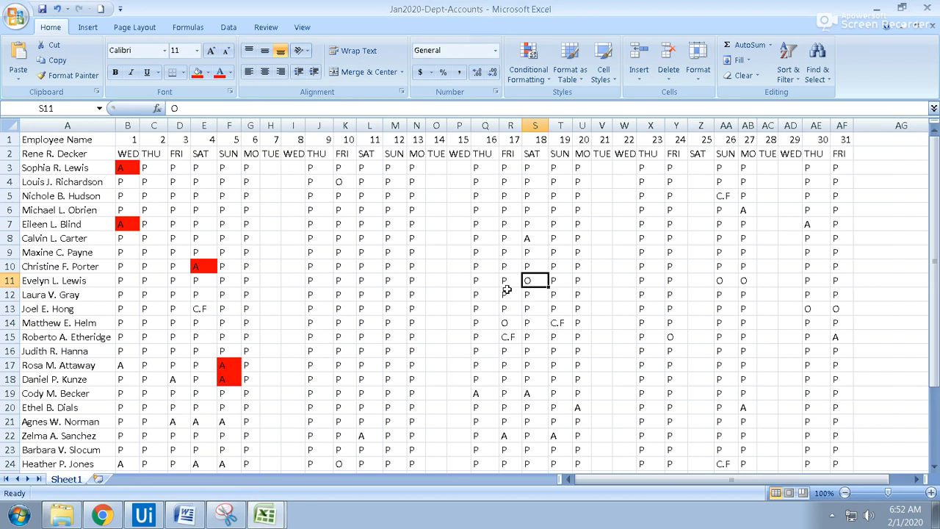
Fill overtime mark S11 green and relabel the Configurations overtime colour Light Green
click(202, 72)
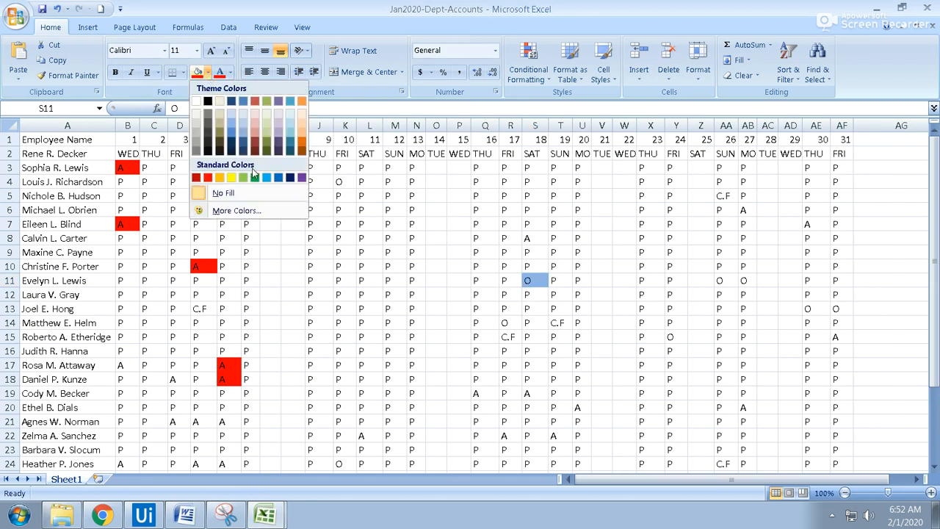
click(243, 177)
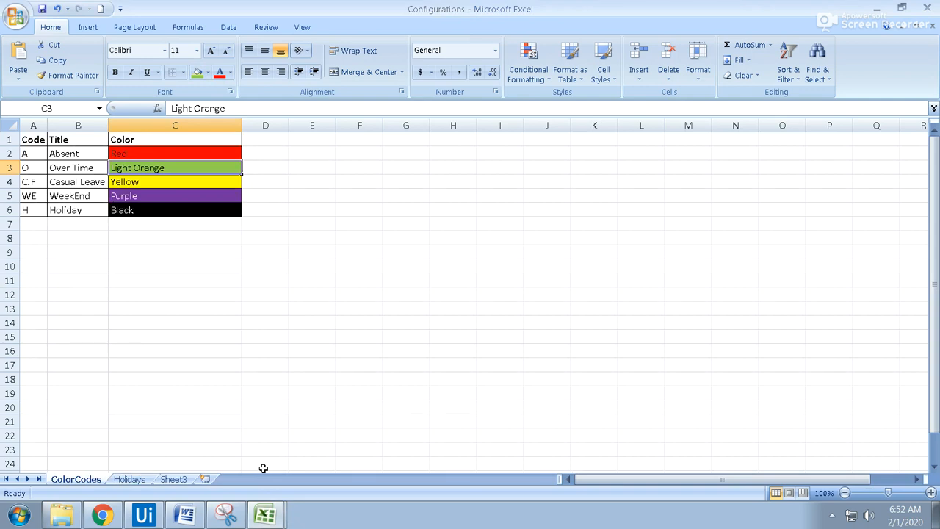
double_click(137, 168)
text(Gree)
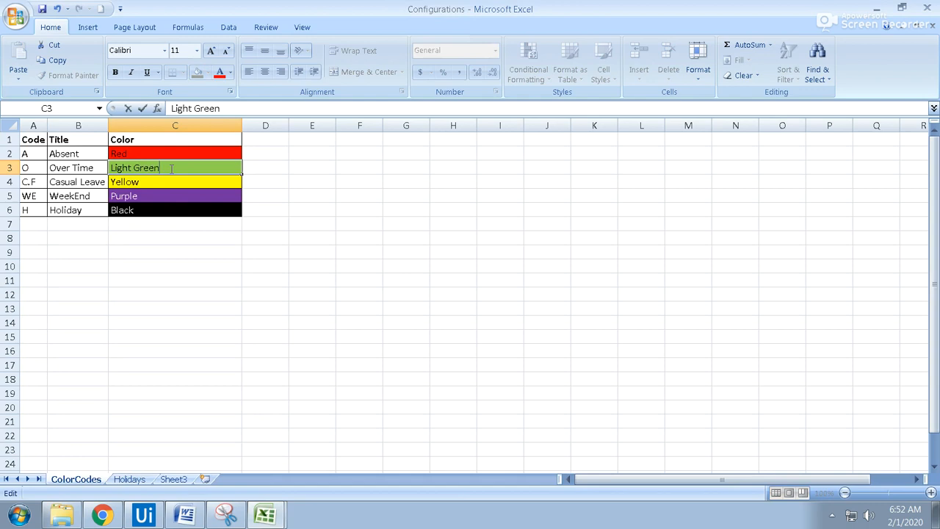
click(265, 252)
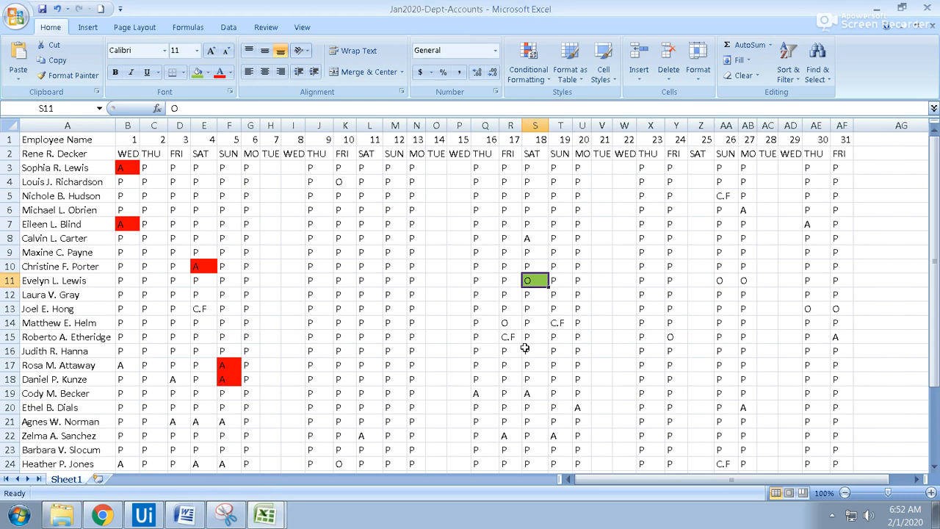
Apply green fill to overtime cells R14, K4 and AA11
click(511, 323)
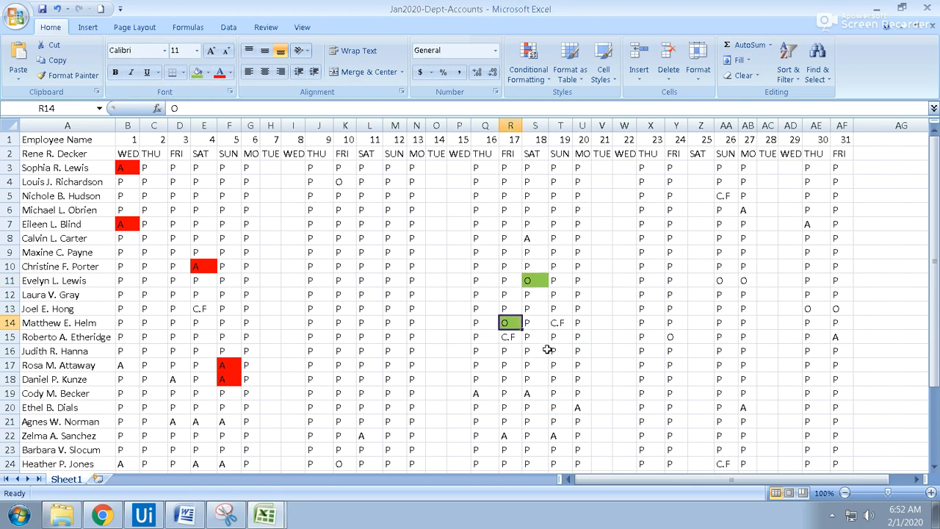
click(344, 182)
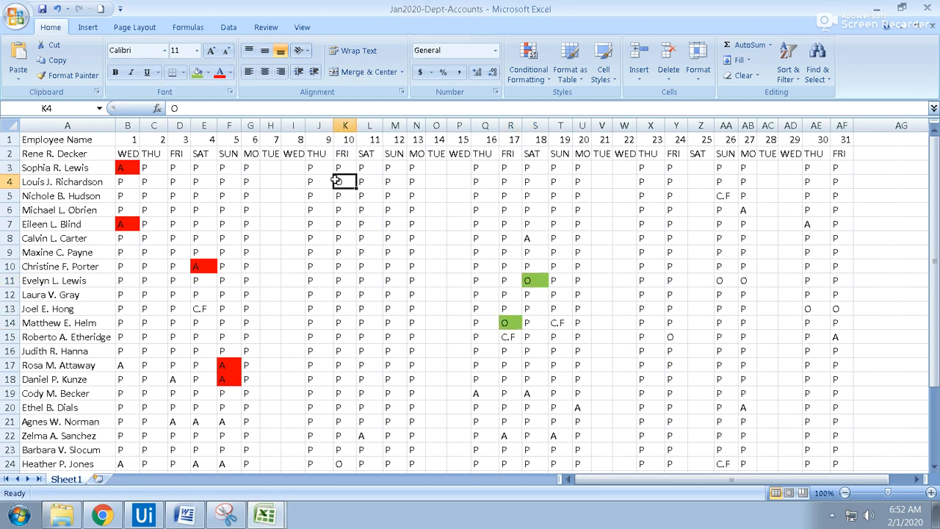
click(193, 72)
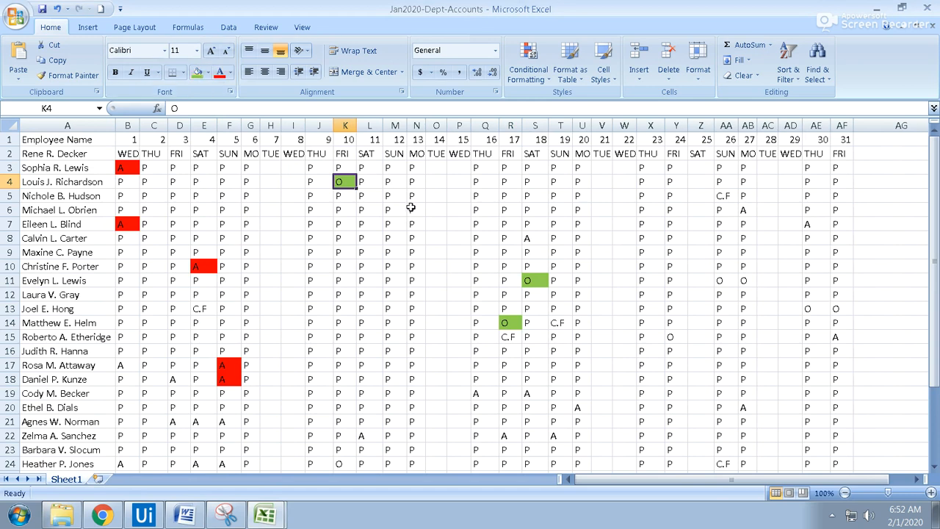
click(416, 210)
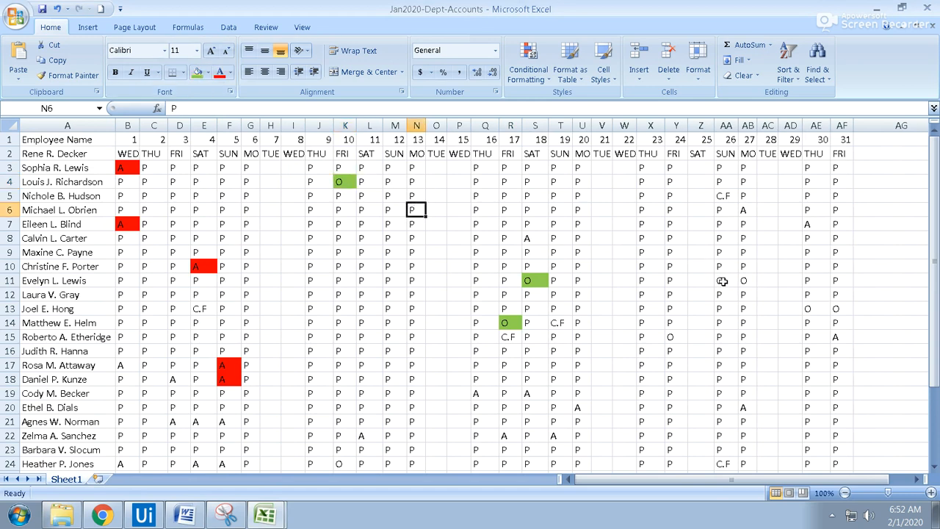
click(725, 281)
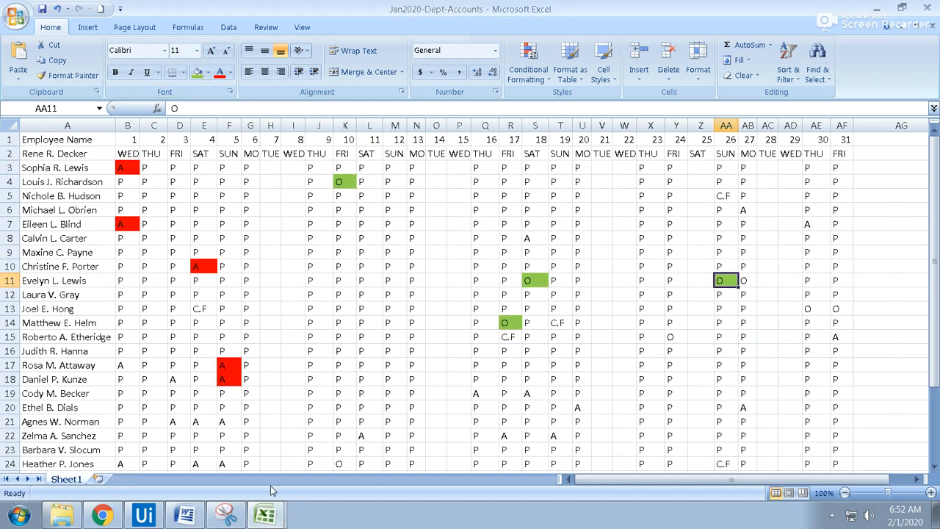
mouse_move(535, 362)
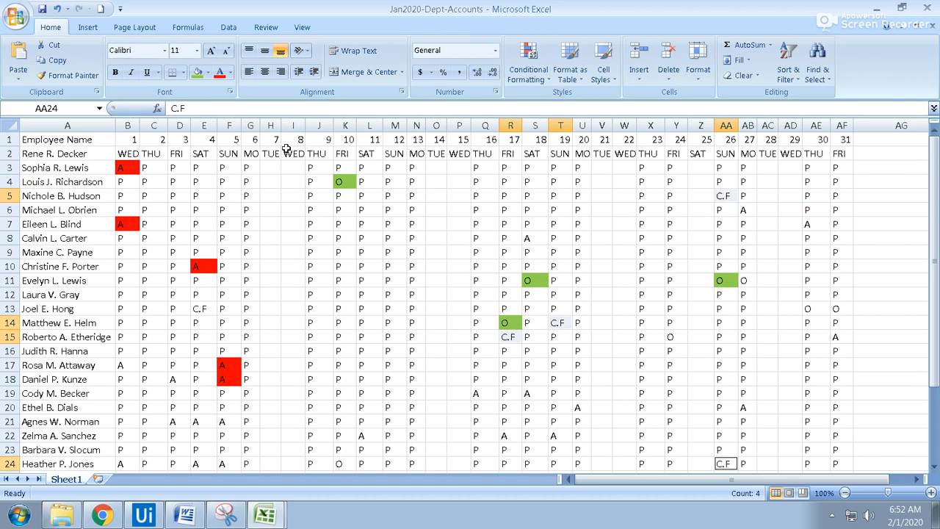
Apply yellow Fill Color to the four selected C.F casual leave cells
click(203, 72)
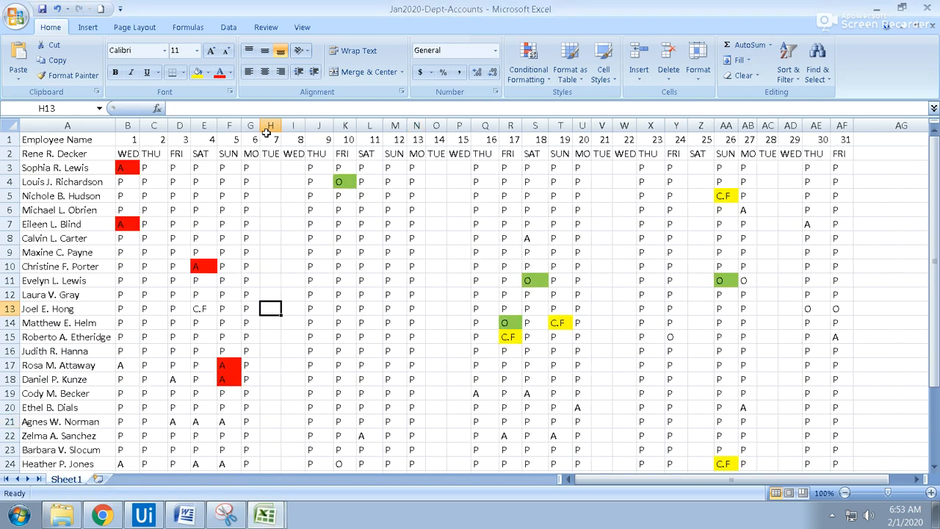
mouse_move(263, 226)
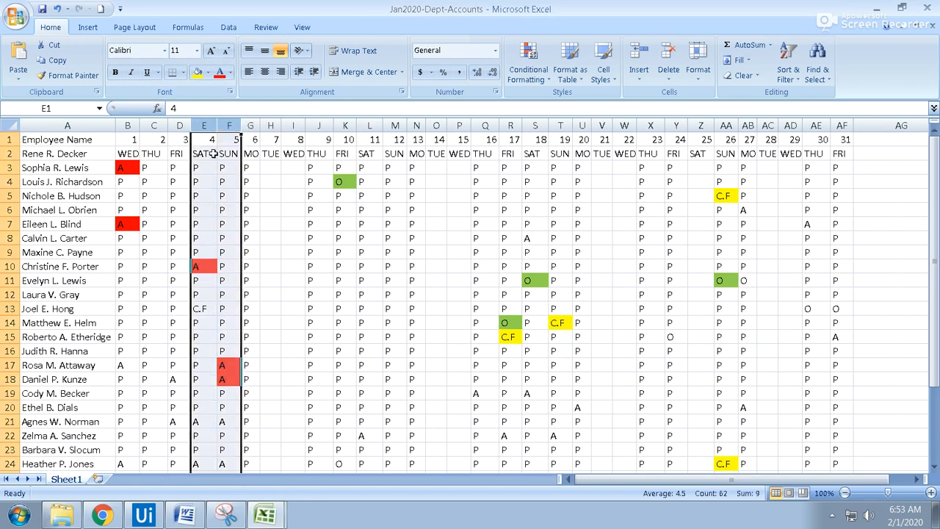
click(204, 72)
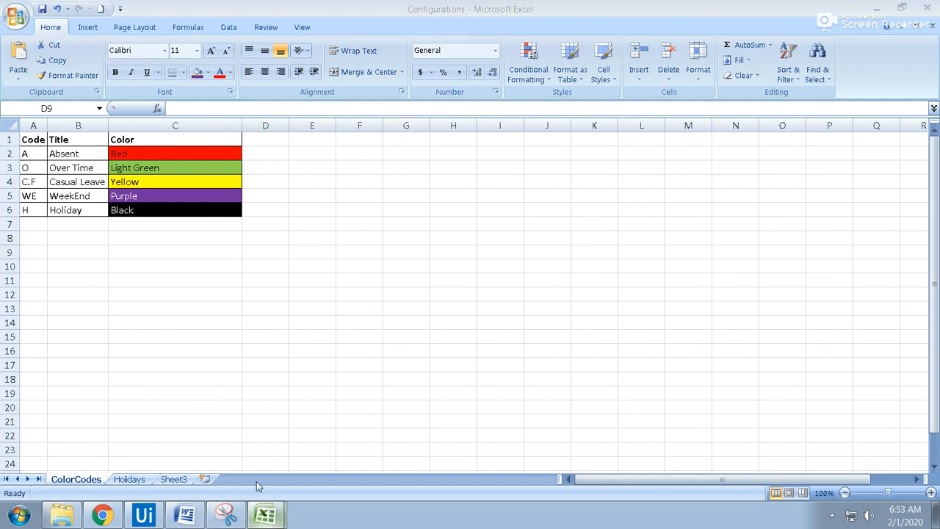
Show the Configurations Holidays sheet and drag across the holiday list row
click(265, 252)
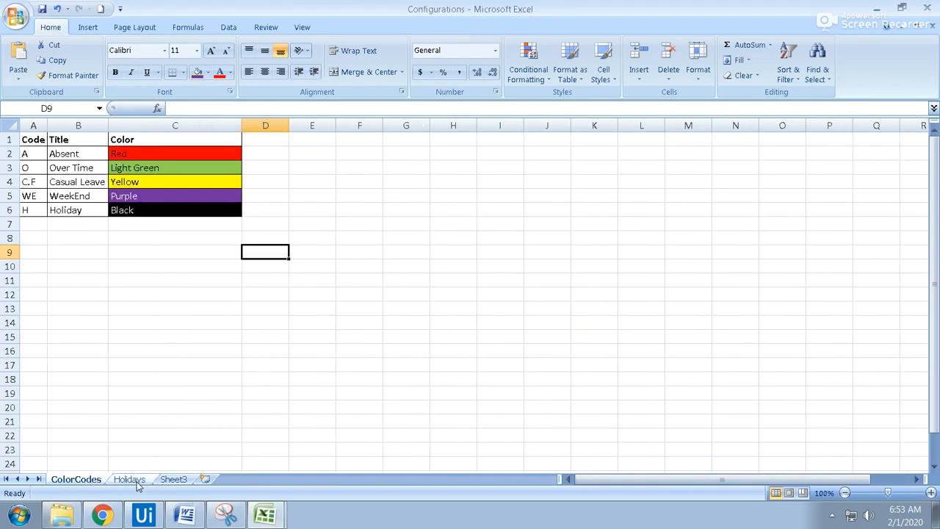
click(132, 479)
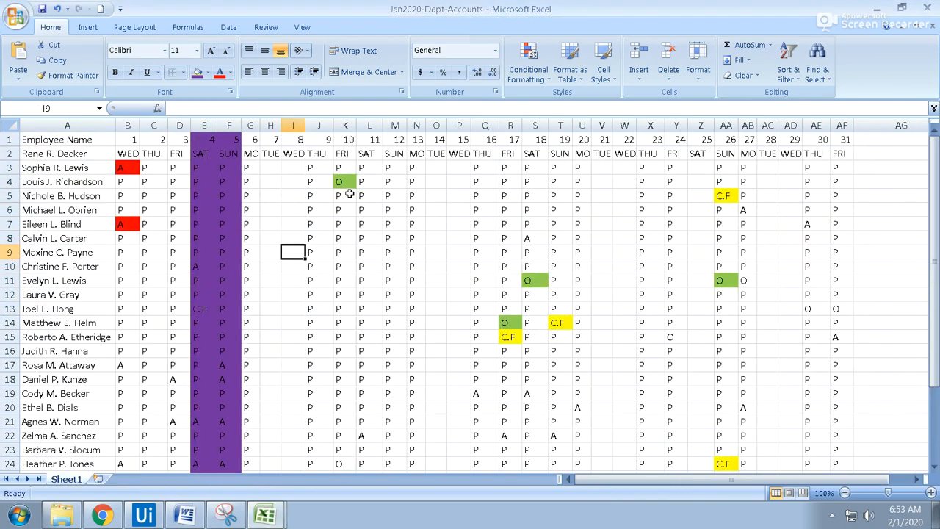
drag(319, 139, 706, 138)
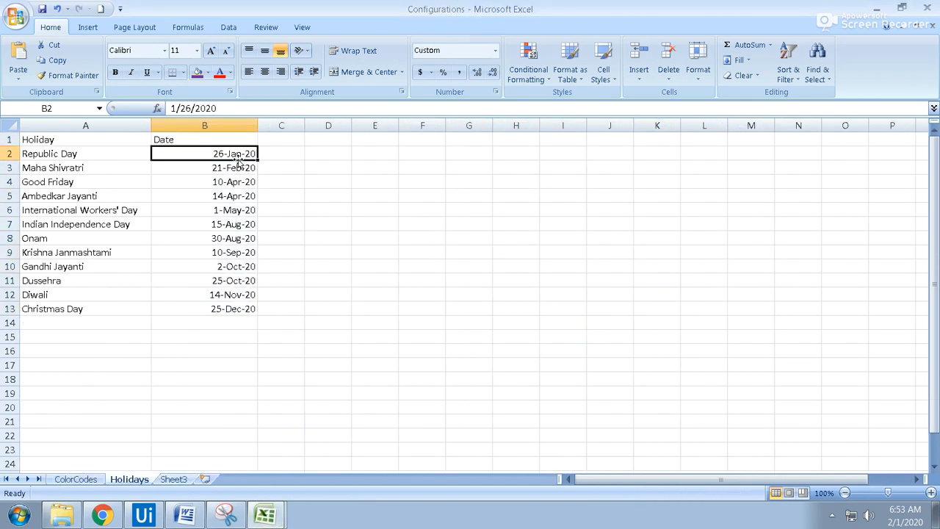
Check the Republic Day and Maha Shivratri dates, then fill column AA black
click(204, 167)
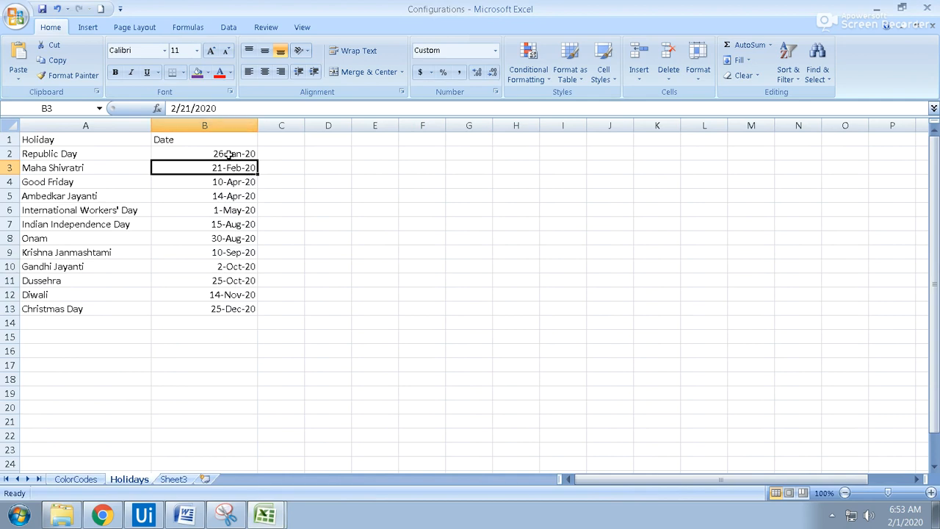
click(204, 154)
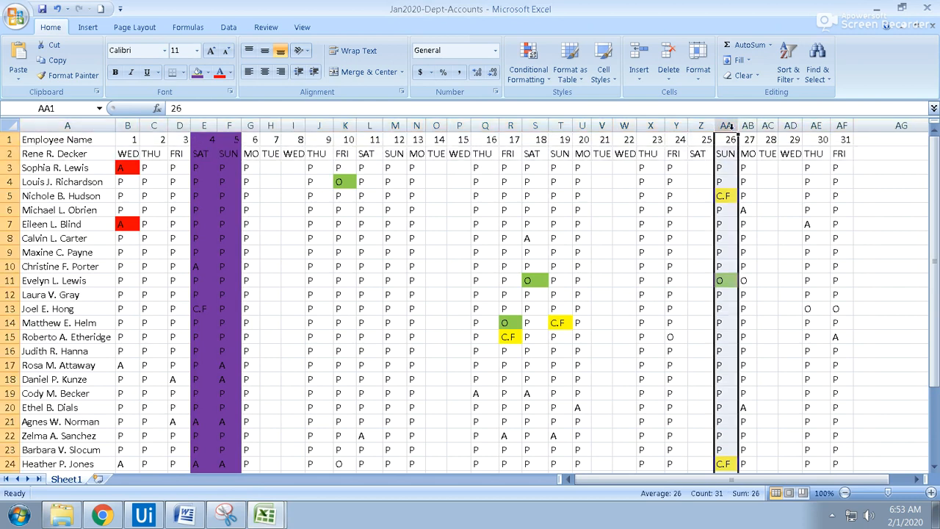
mouse_move(223, 86)
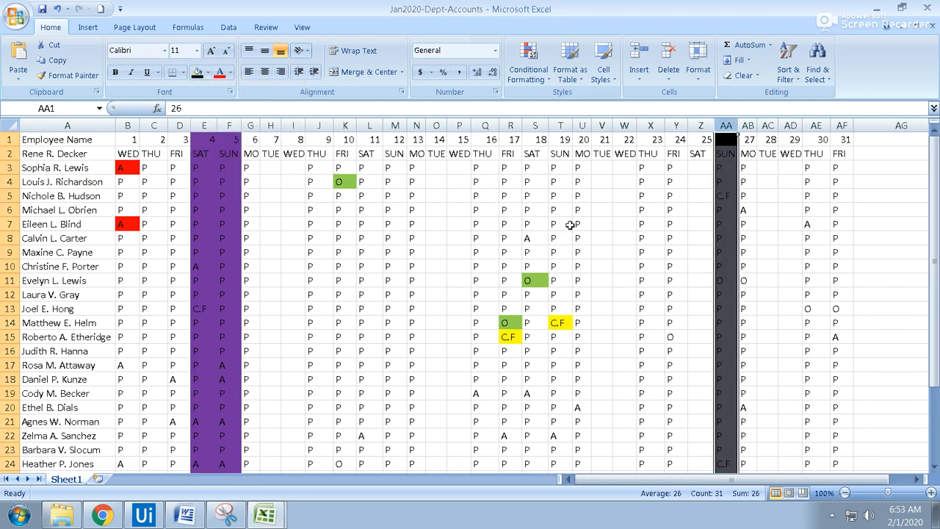
click(509, 238)
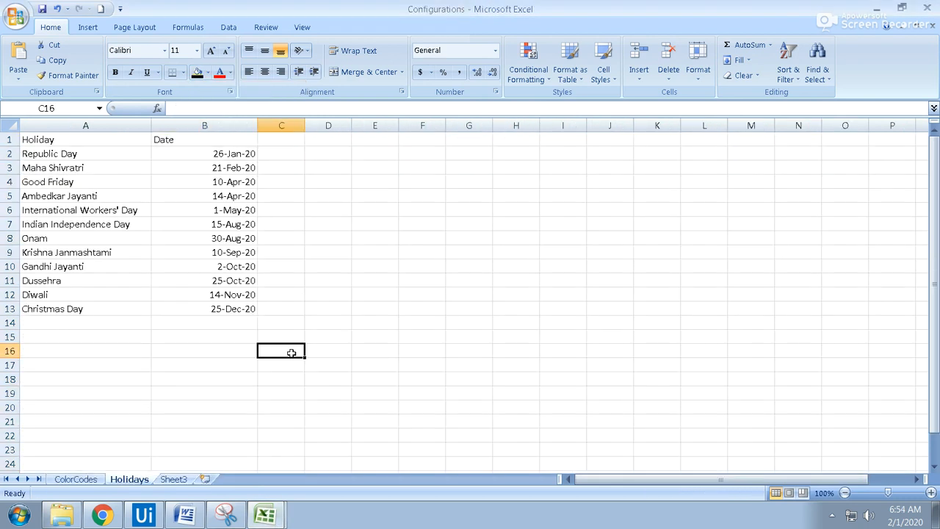
mouse_move(288, 442)
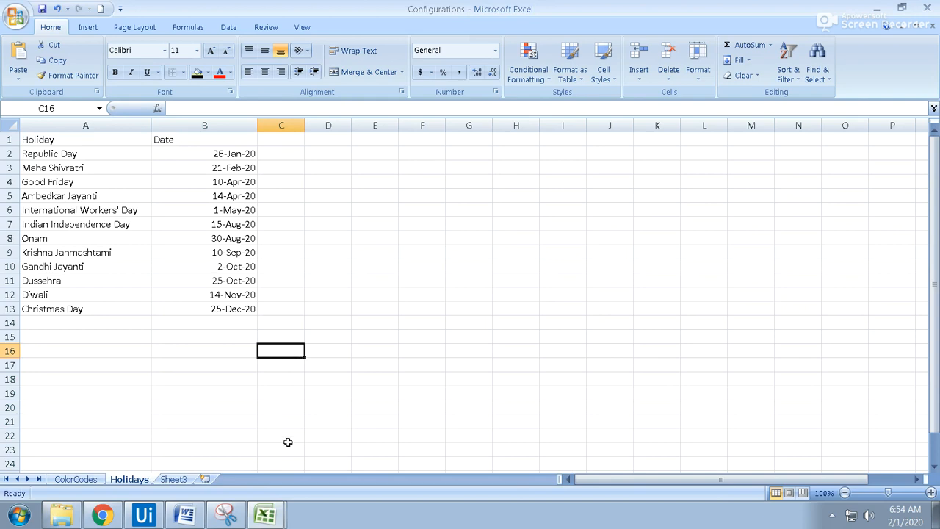
mouse_move(296, 436)
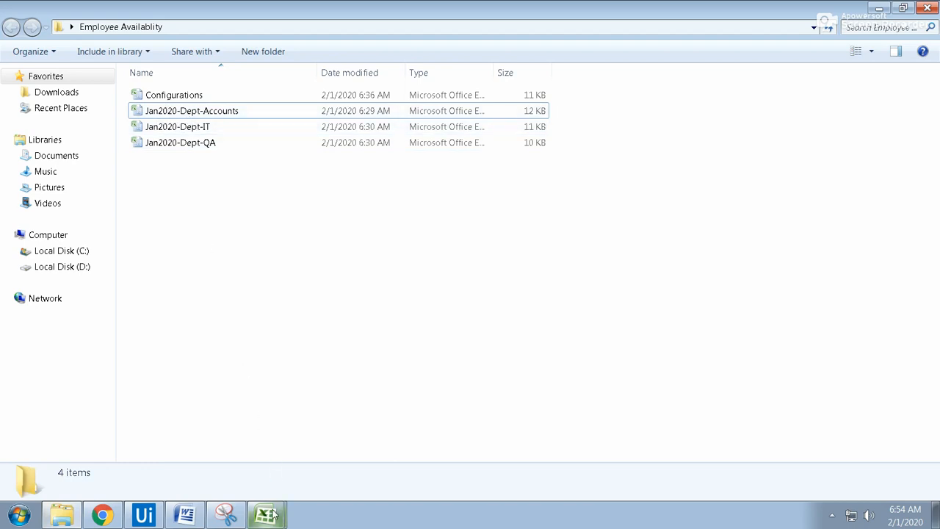
double_click(173, 94)
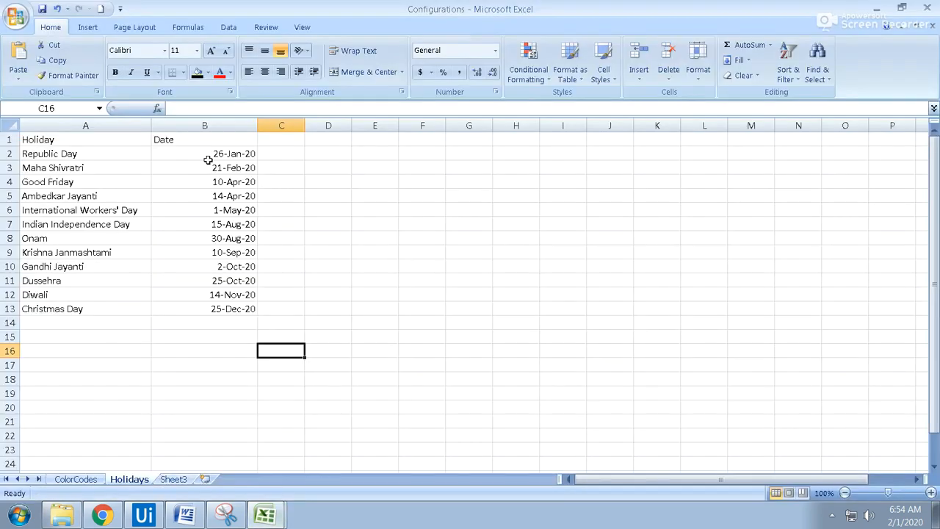
drag(205, 153, 205, 308)
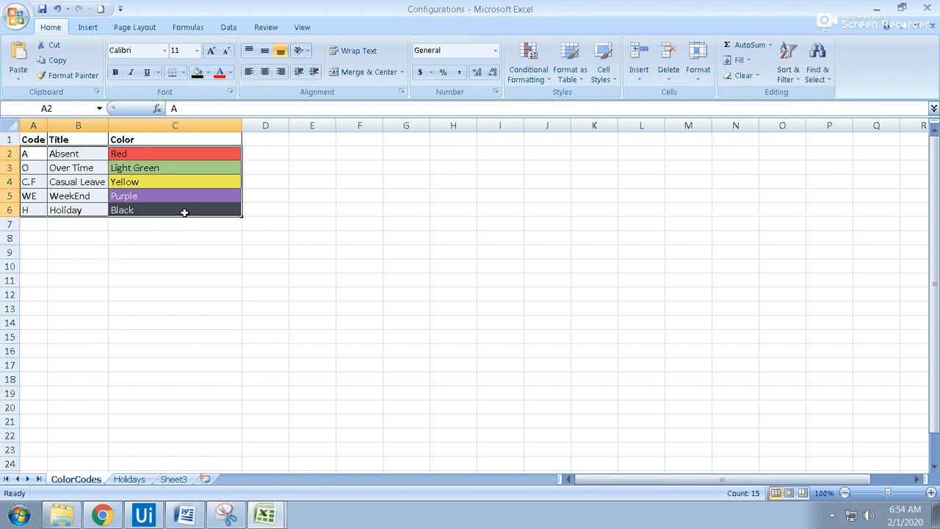
mouse_move(183, 215)
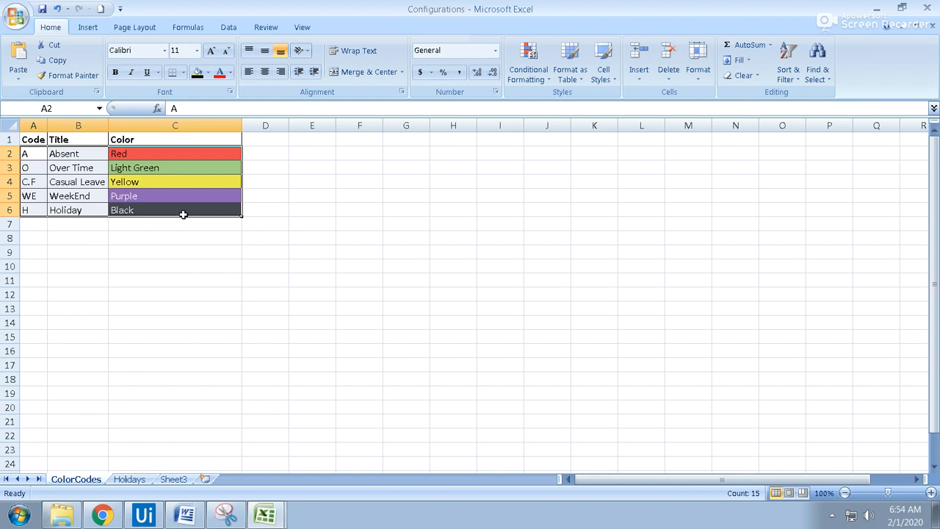
click(406, 280)
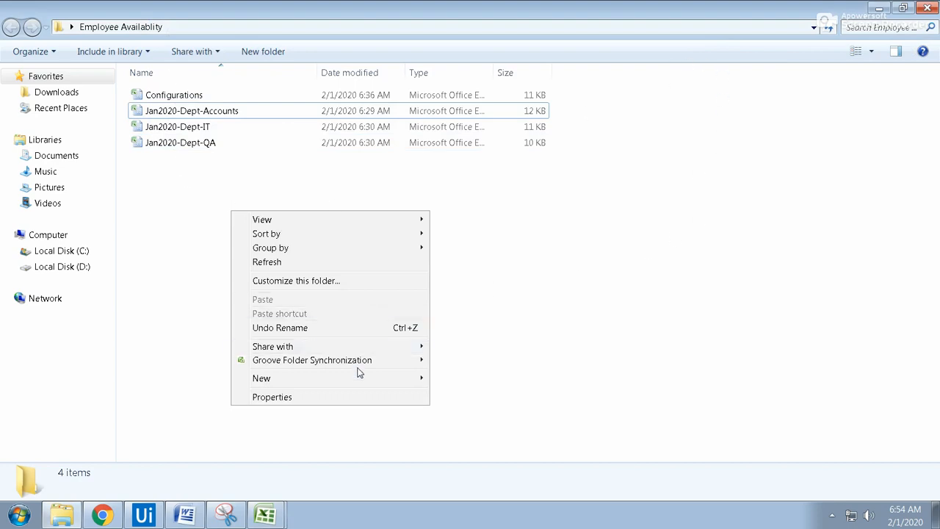
Create the Completed Color Coding folder and try moving the Accounts workbook, dismissing the in-use warning
click(262, 378)
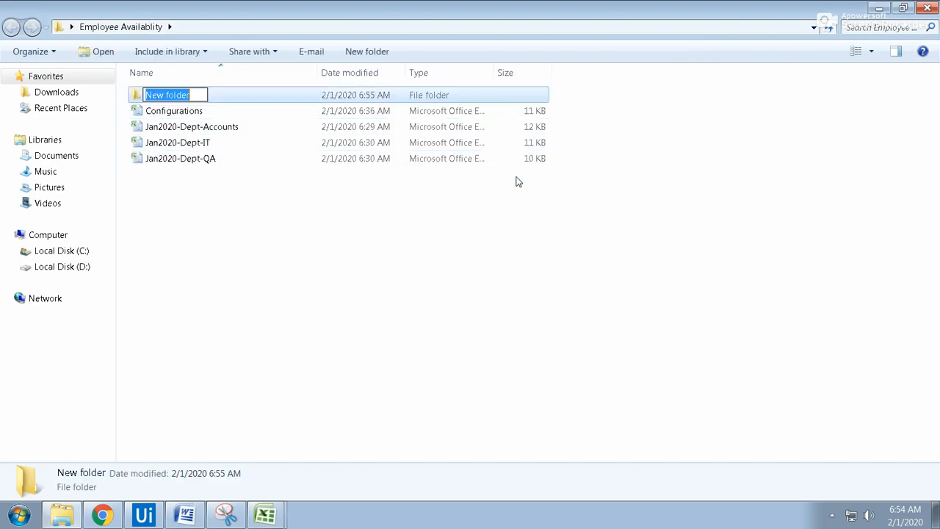
text(Completed)
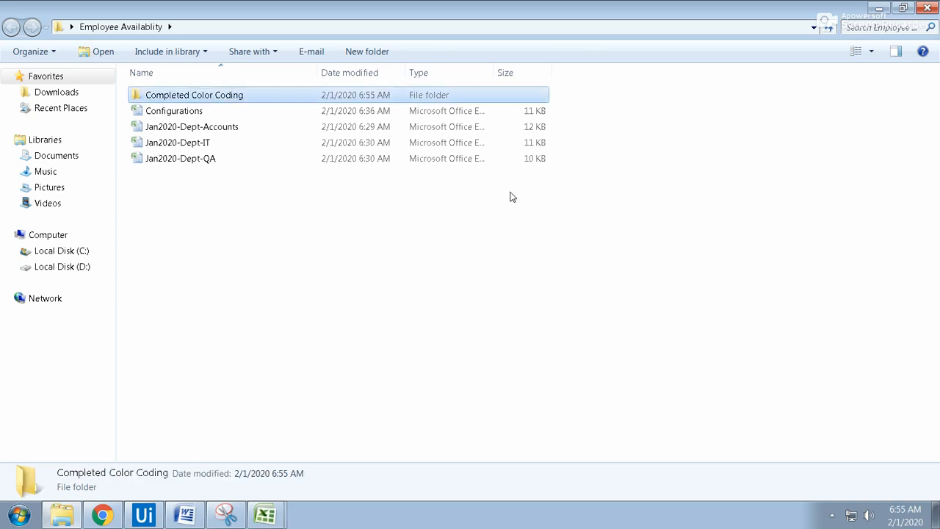
mouse_move(486, 147)
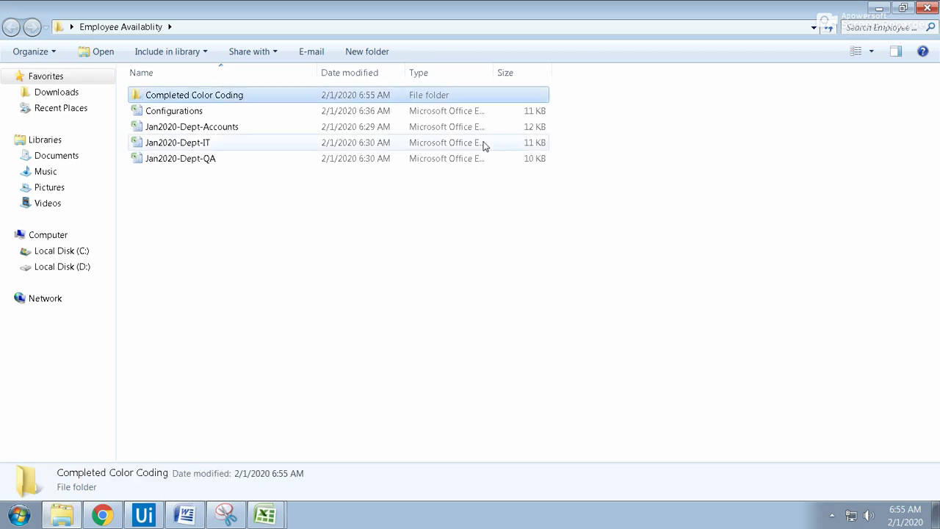
click(192, 127)
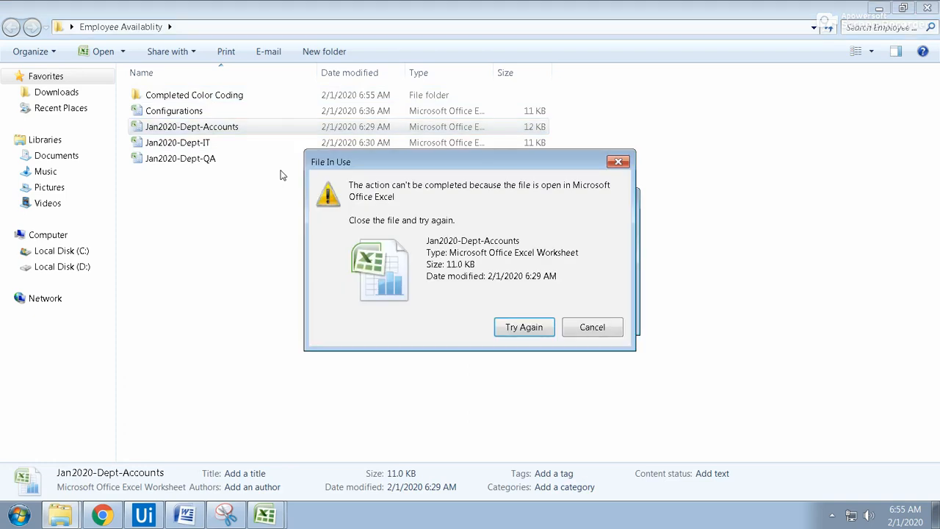
click(524, 327)
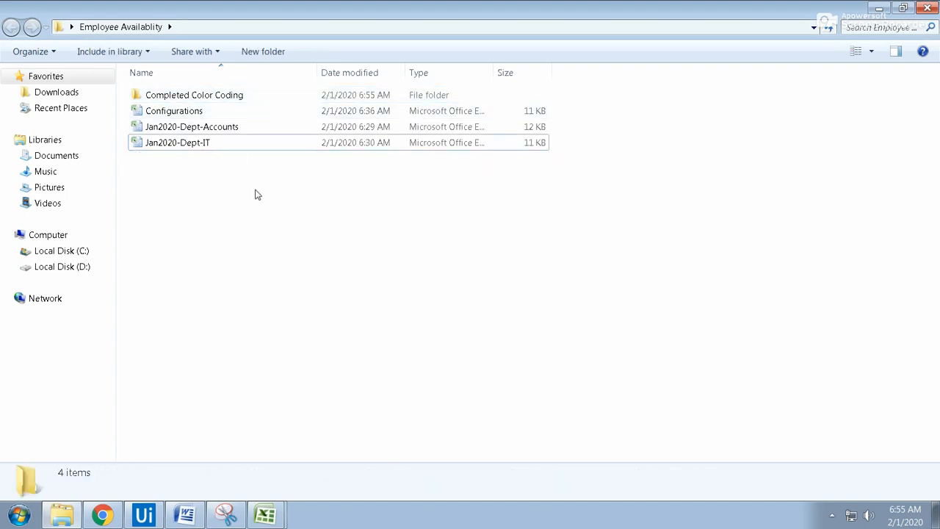
click(183, 515)
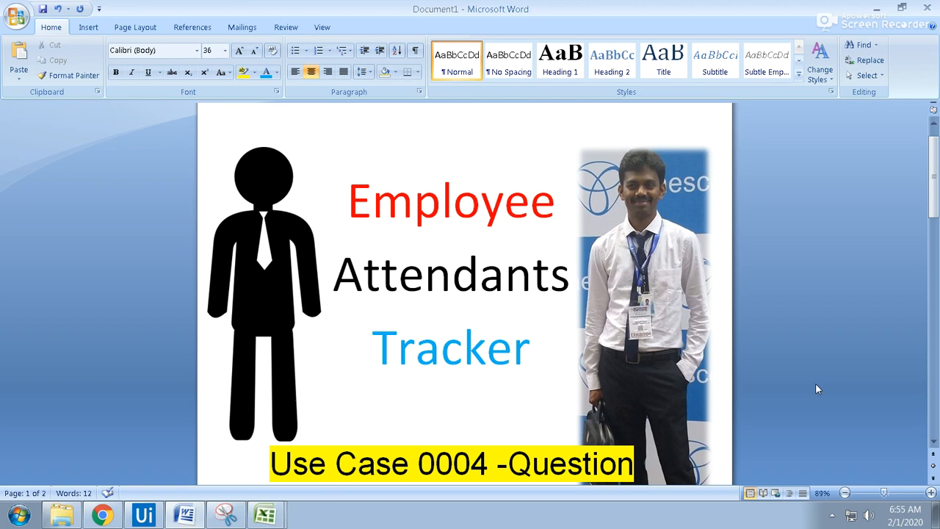
mouse_move(806, 433)
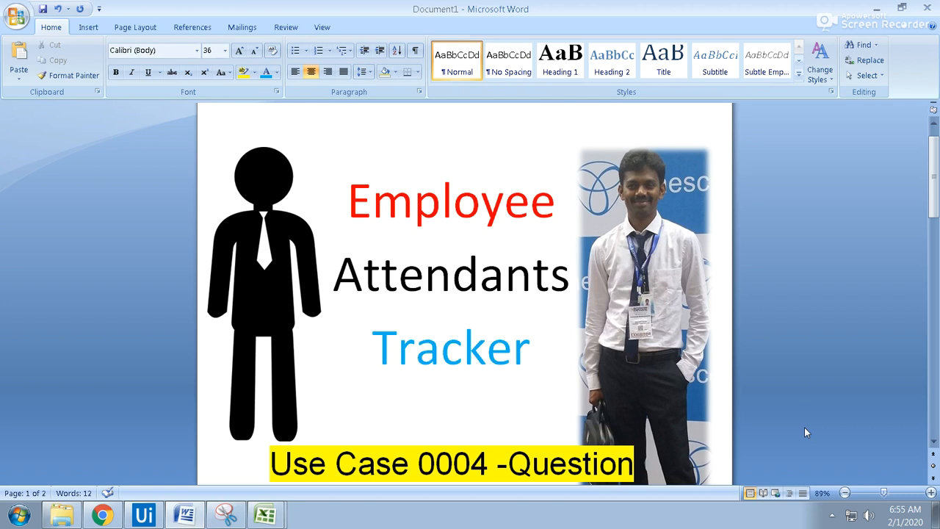
click(832, 514)
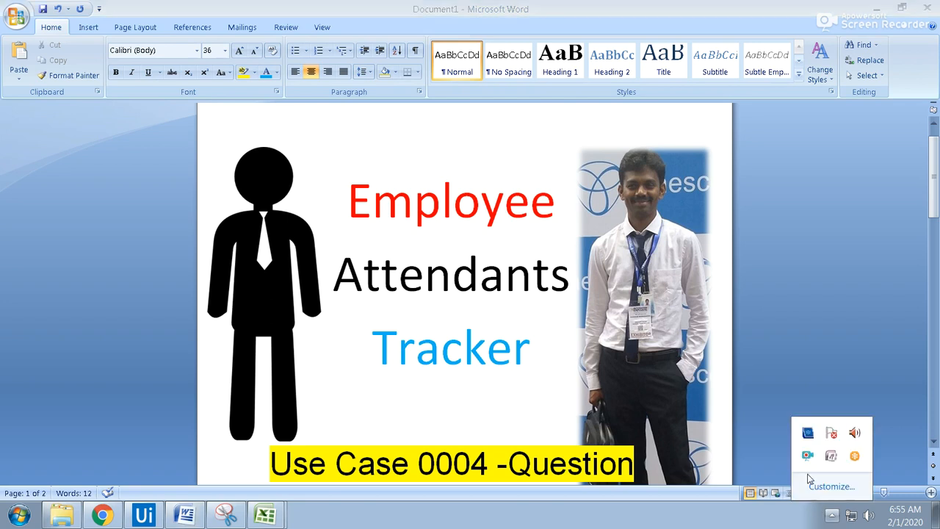